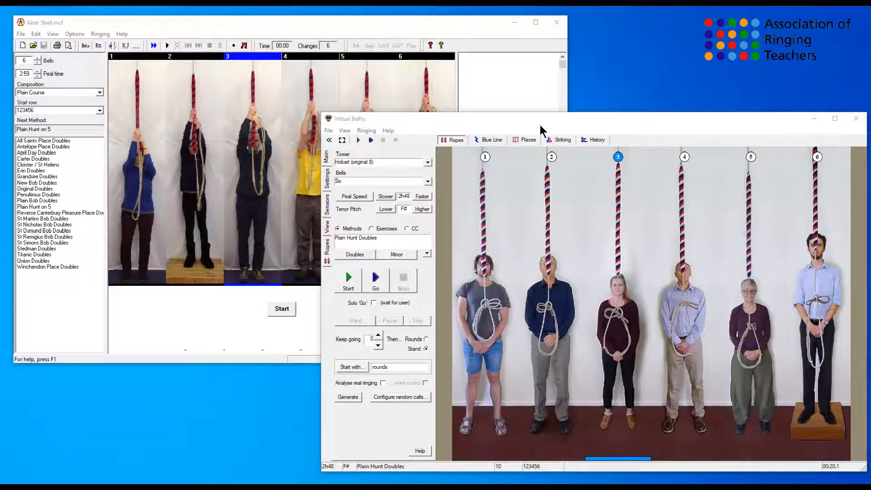
mouse_move(316, 29)
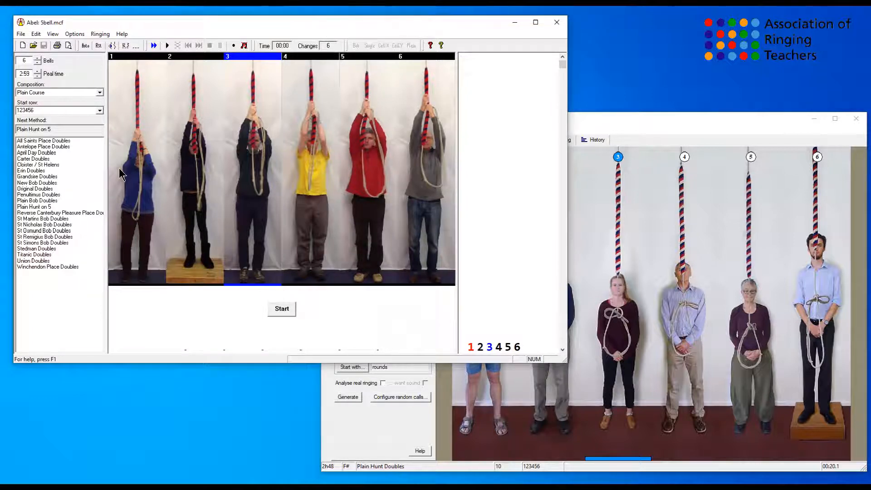
mouse_move(190, 61)
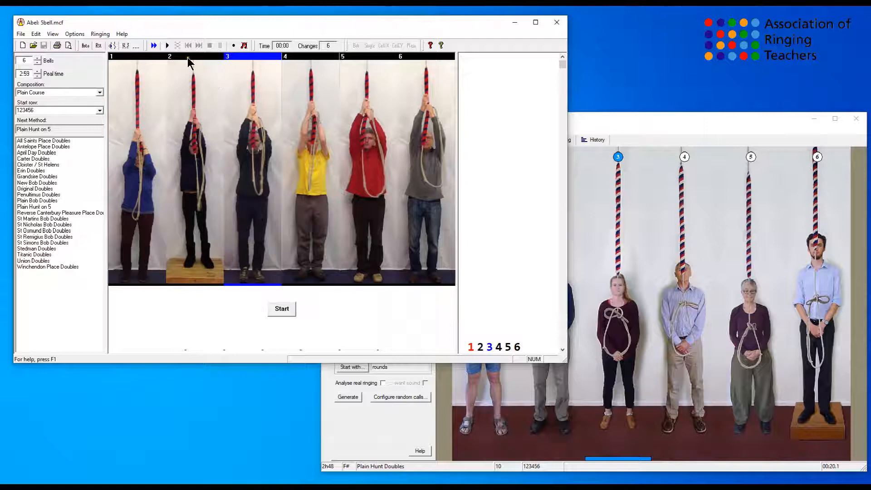
mouse_move(424, 60)
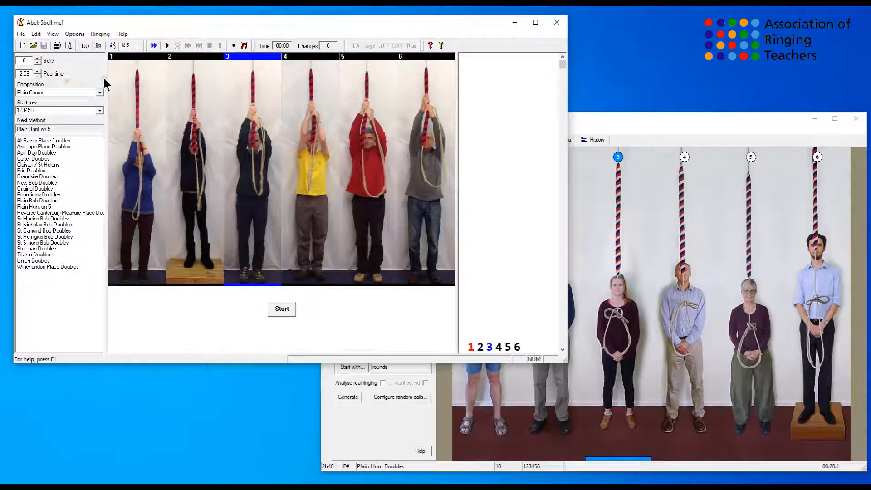
Show the View menu listing Abel's display options, including Highlight Ringer to Follow
left_click(52, 33)
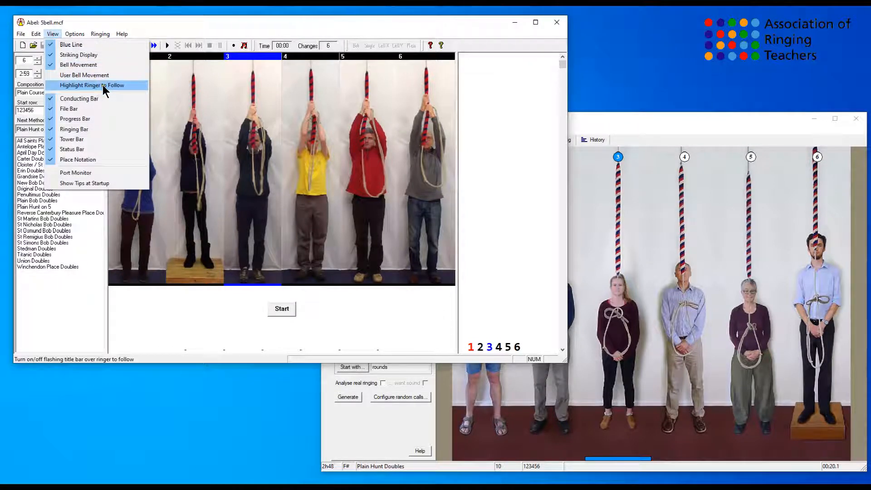
mouse_move(111, 103)
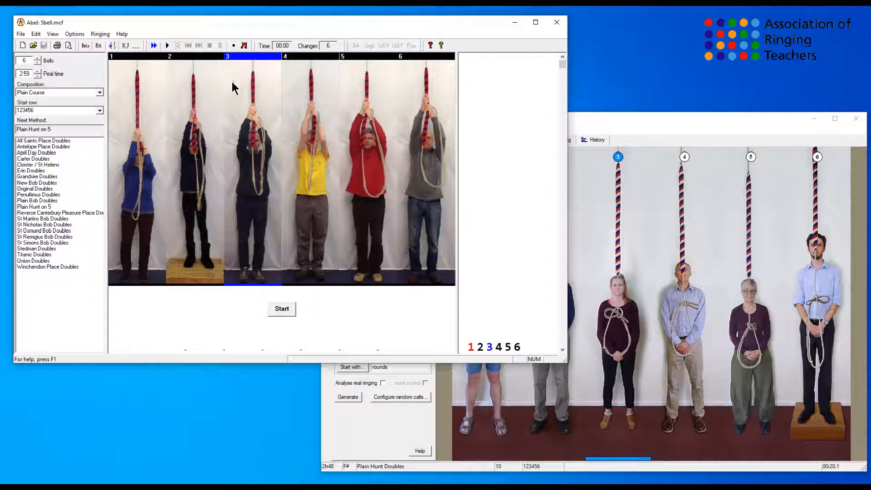
mouse_move(185, 57)
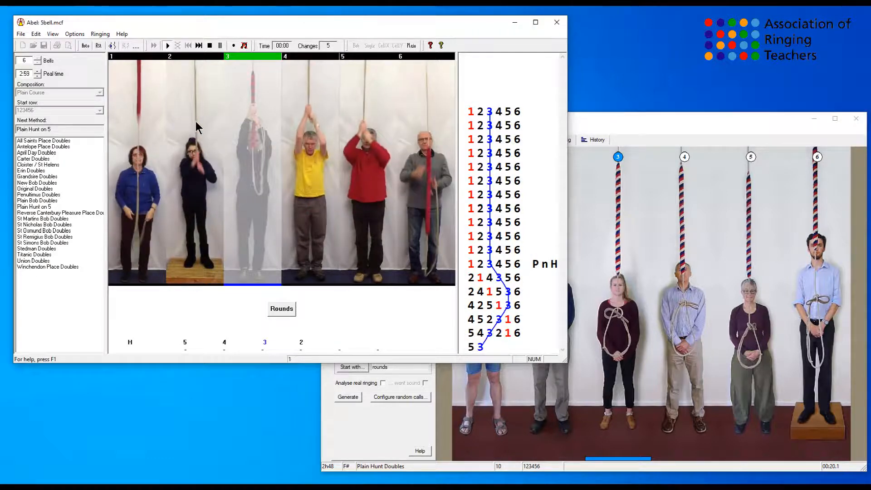
Ring Plain Hunt on 5 for a few changes, then stop the ringing
left_click(167, 46)
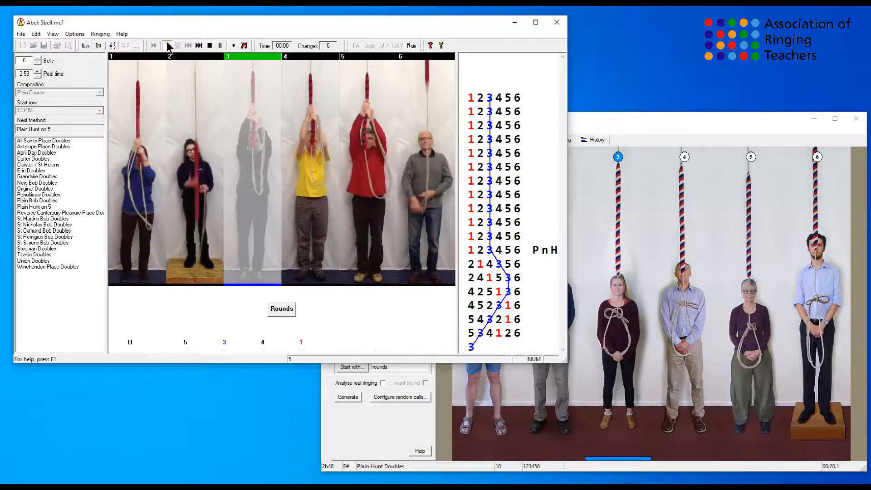
left_click(167, 46)
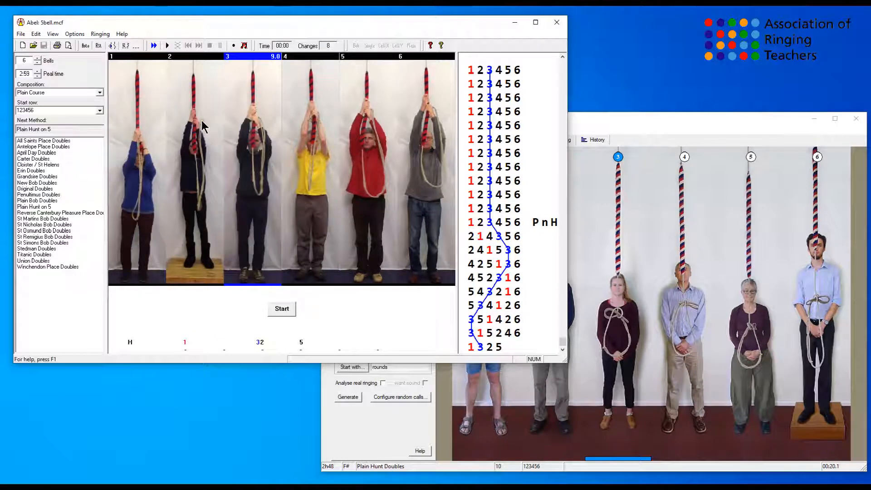
mouse_move(406, 60)
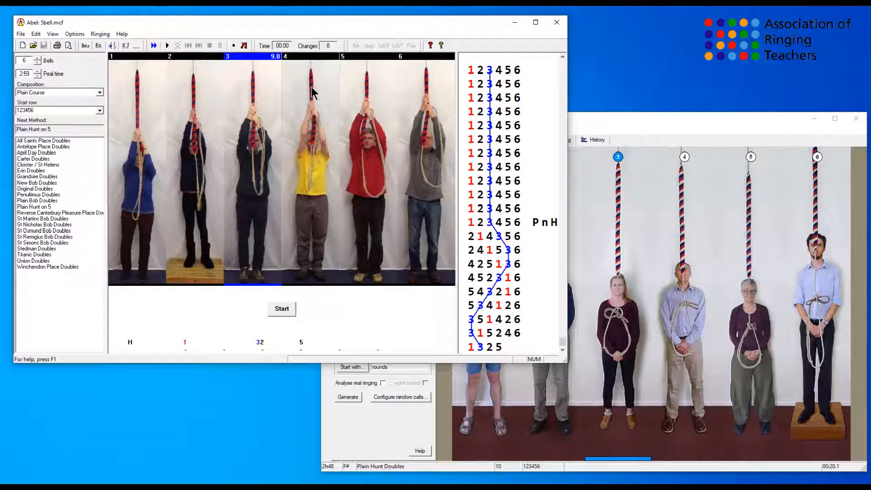
mouse_move(132, 121)
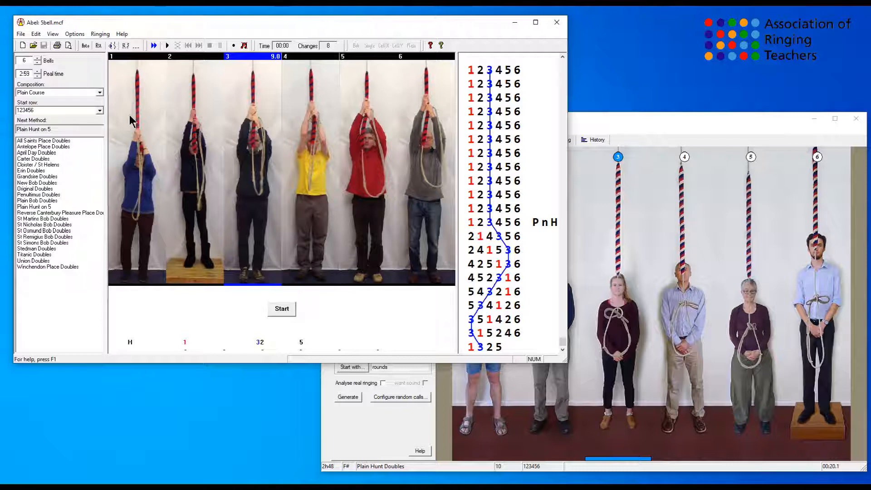
mouse_move(132, 61)
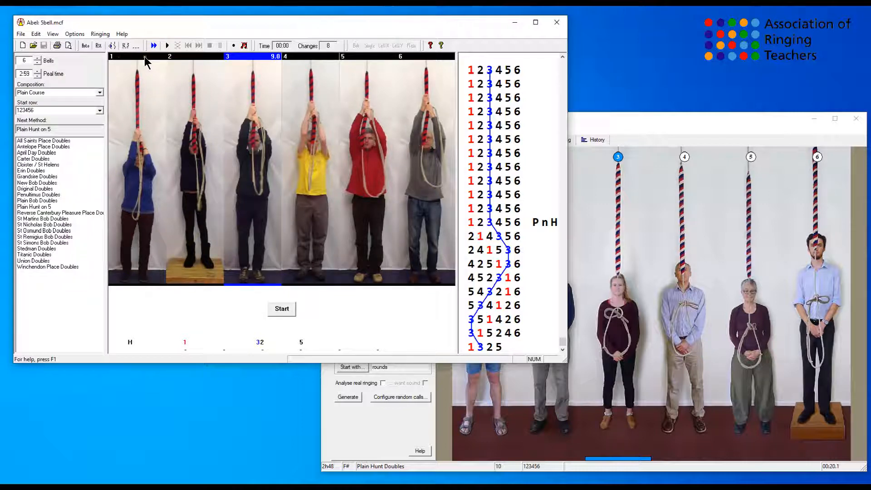
mouse_move(144, 199)
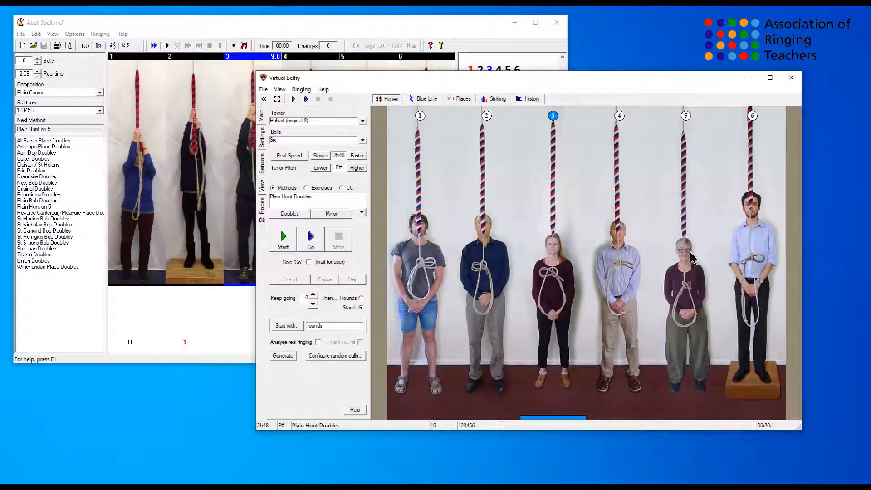
mouse_move(451, 249)
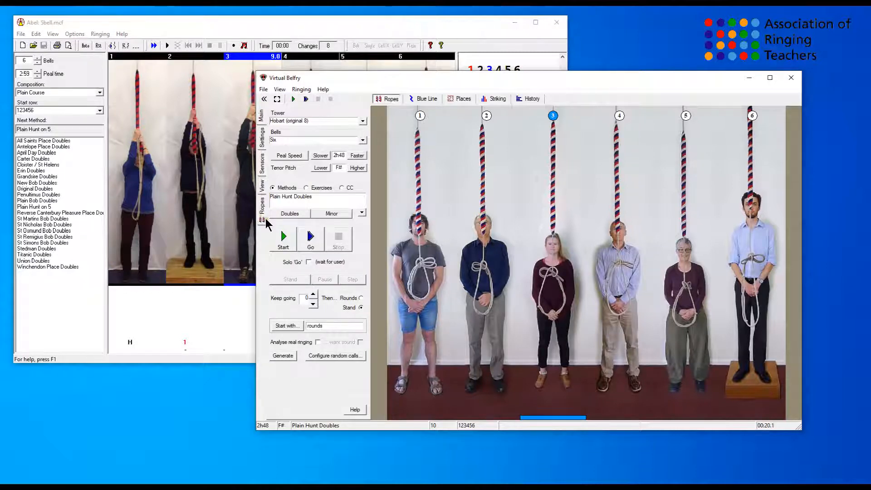
Show Virtual Belfry's Blue Line for Plain Hunt Doubles, then its View settings panel
left_click(426, 98)
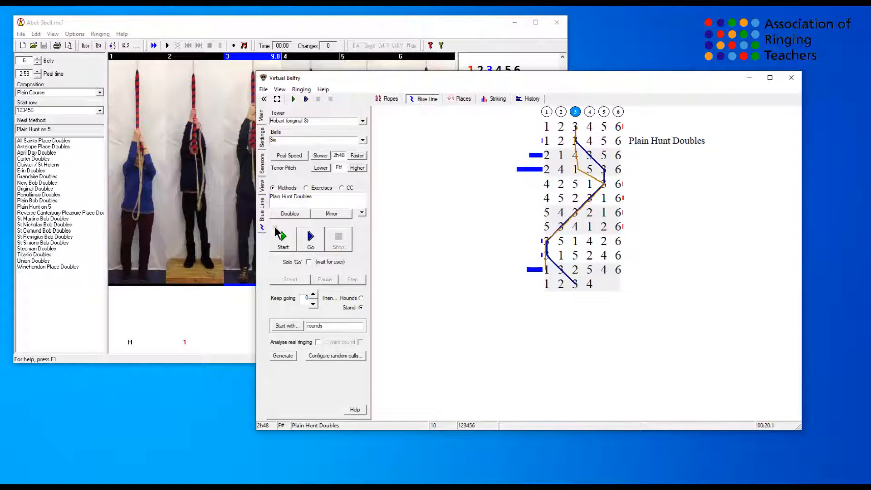
left_click(389, 98)
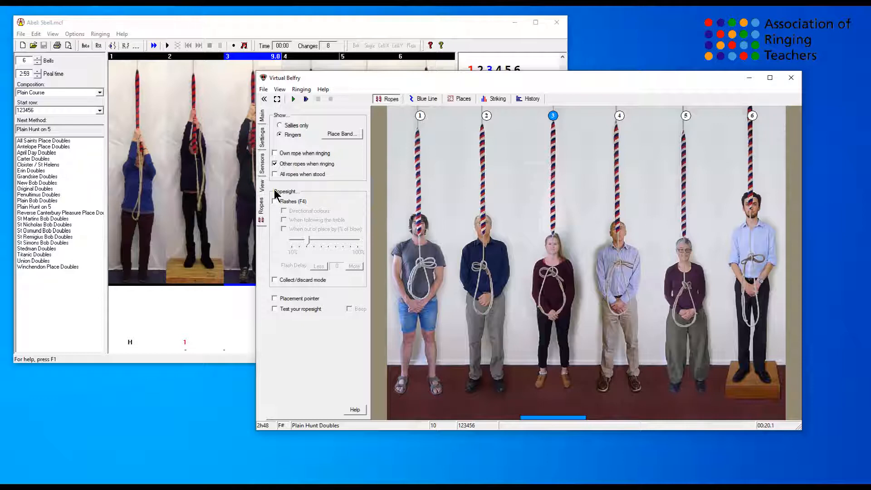
Enable ropesight Flashes (F4) and tick When following the treble
left_click(274, 201)
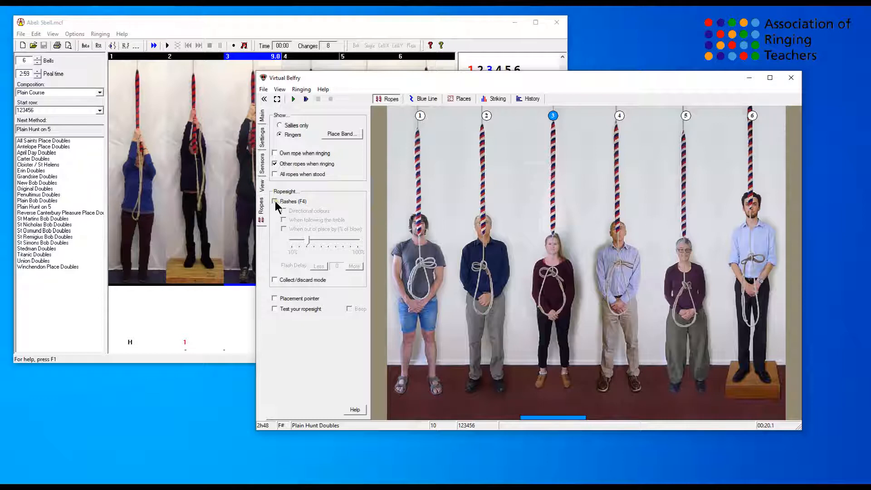
left_click(274, 201)
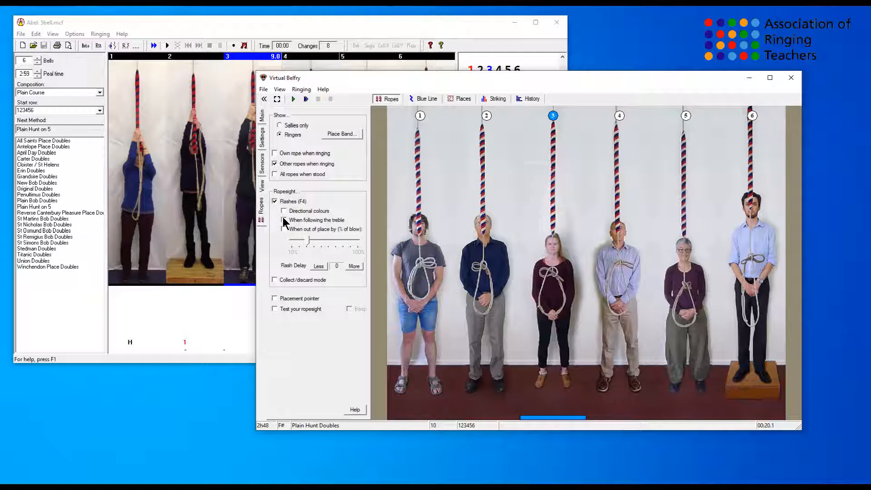
left_click(284, 219)
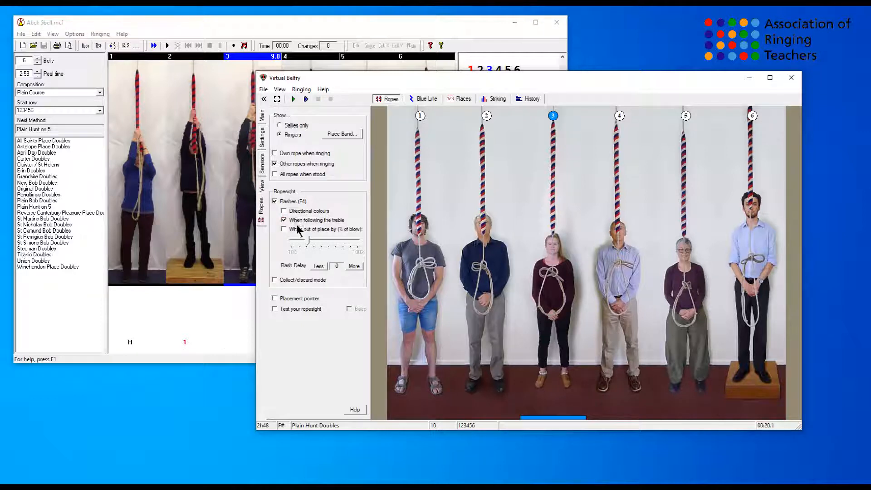
left_click(283, 229)
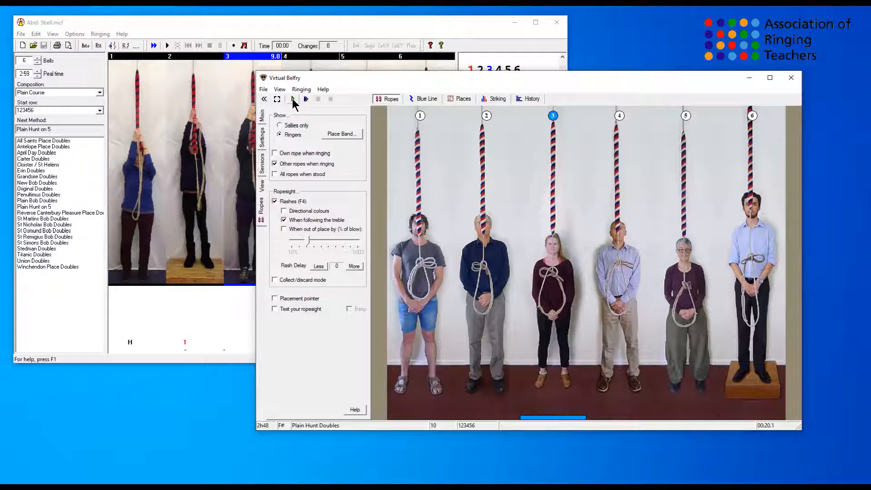
left_click(293, 99)
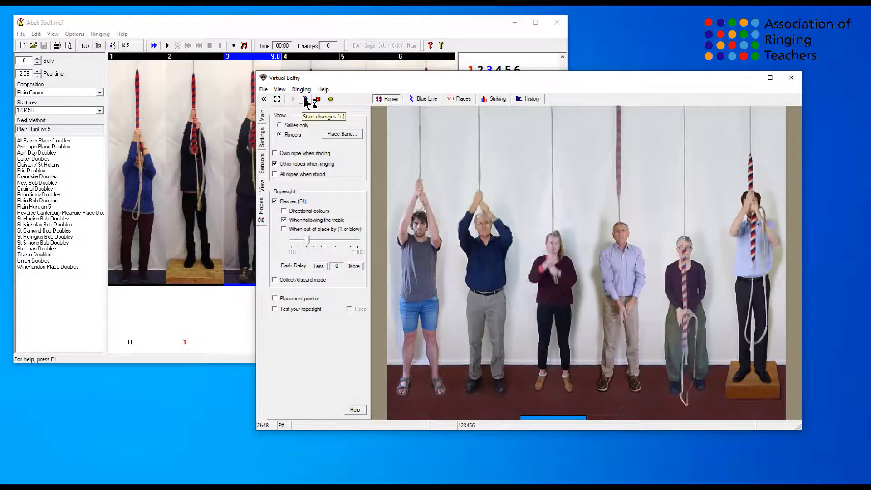
left_click(305, 99)
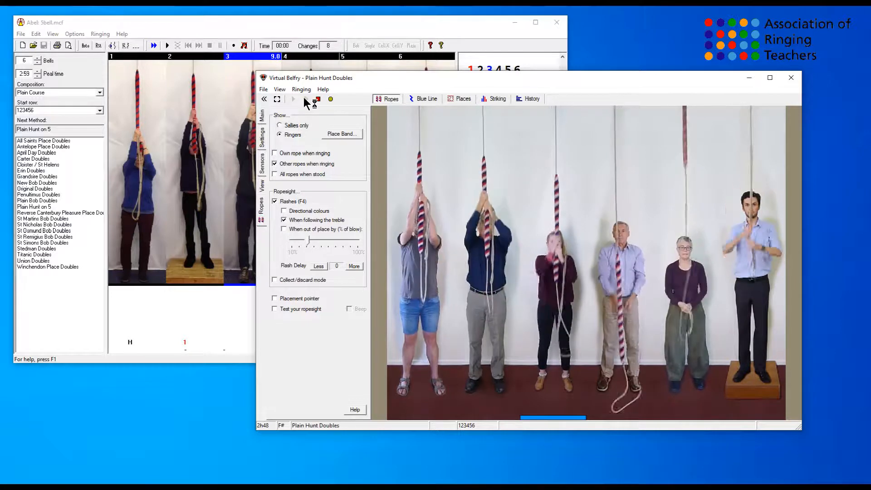
left_click(293, 99)
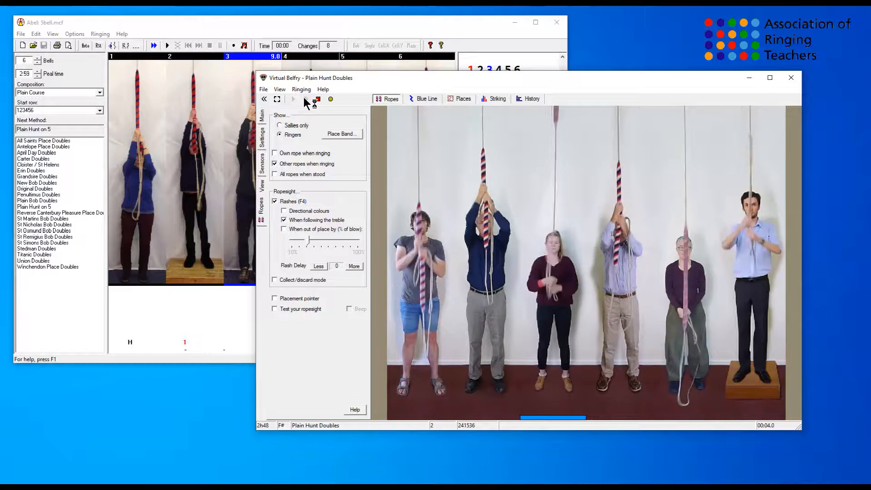
left_click(305, 99)
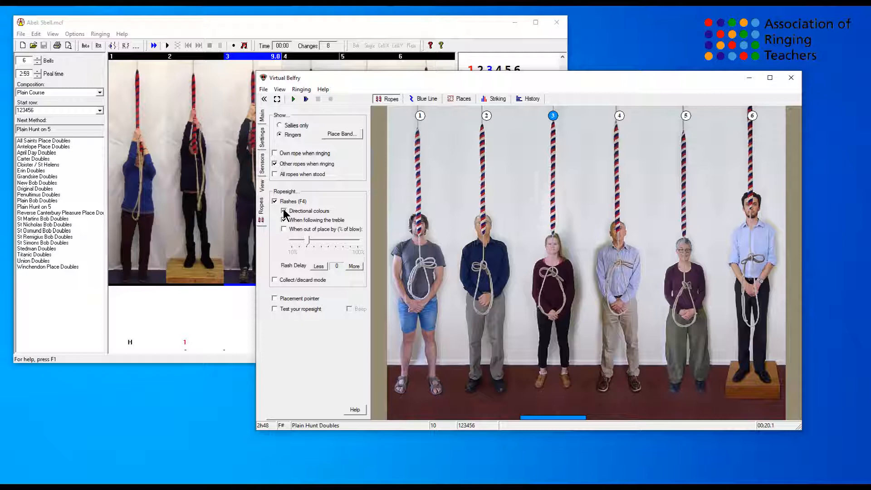
Enable Directional colours and When out of place flashes, raising the threshold toward 100%
left_click(284, 210)
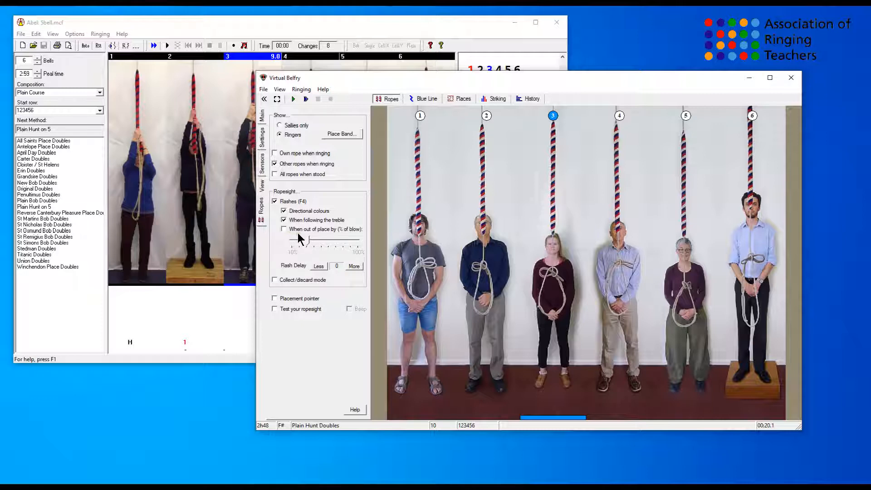
mouse_move(340, 234)
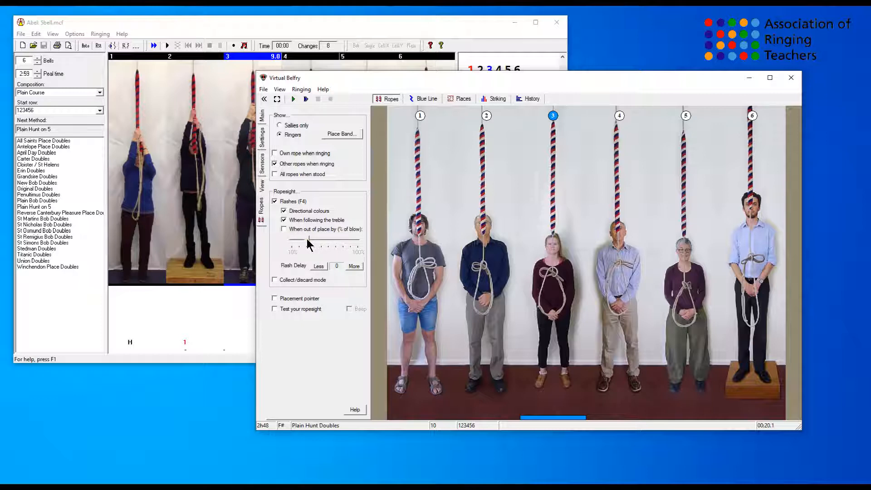
left_click(284, 229)
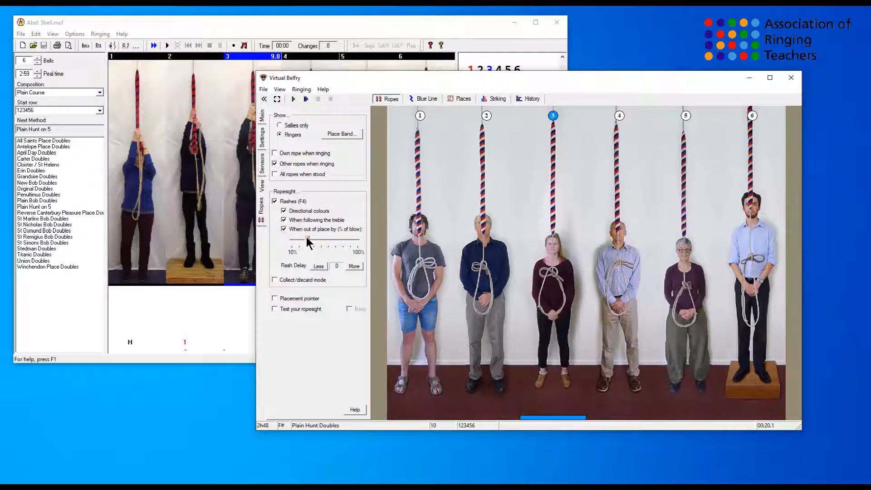
left_click_drag(291, 239, 335, 240)
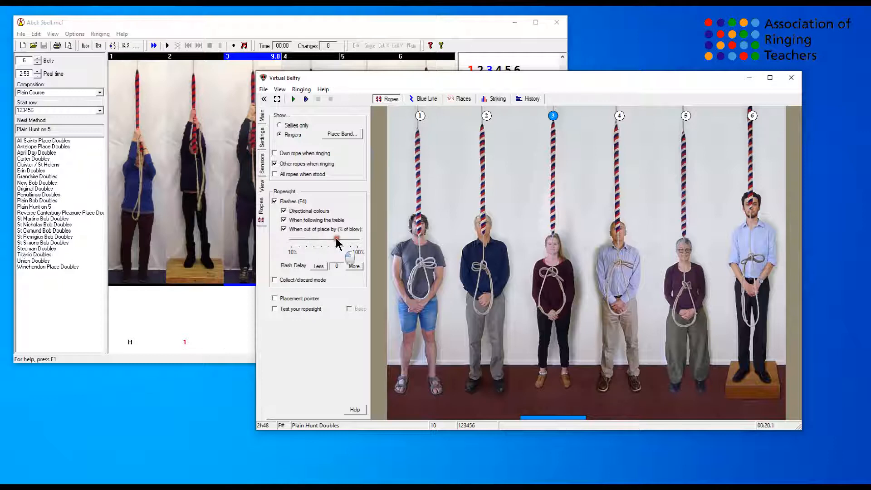